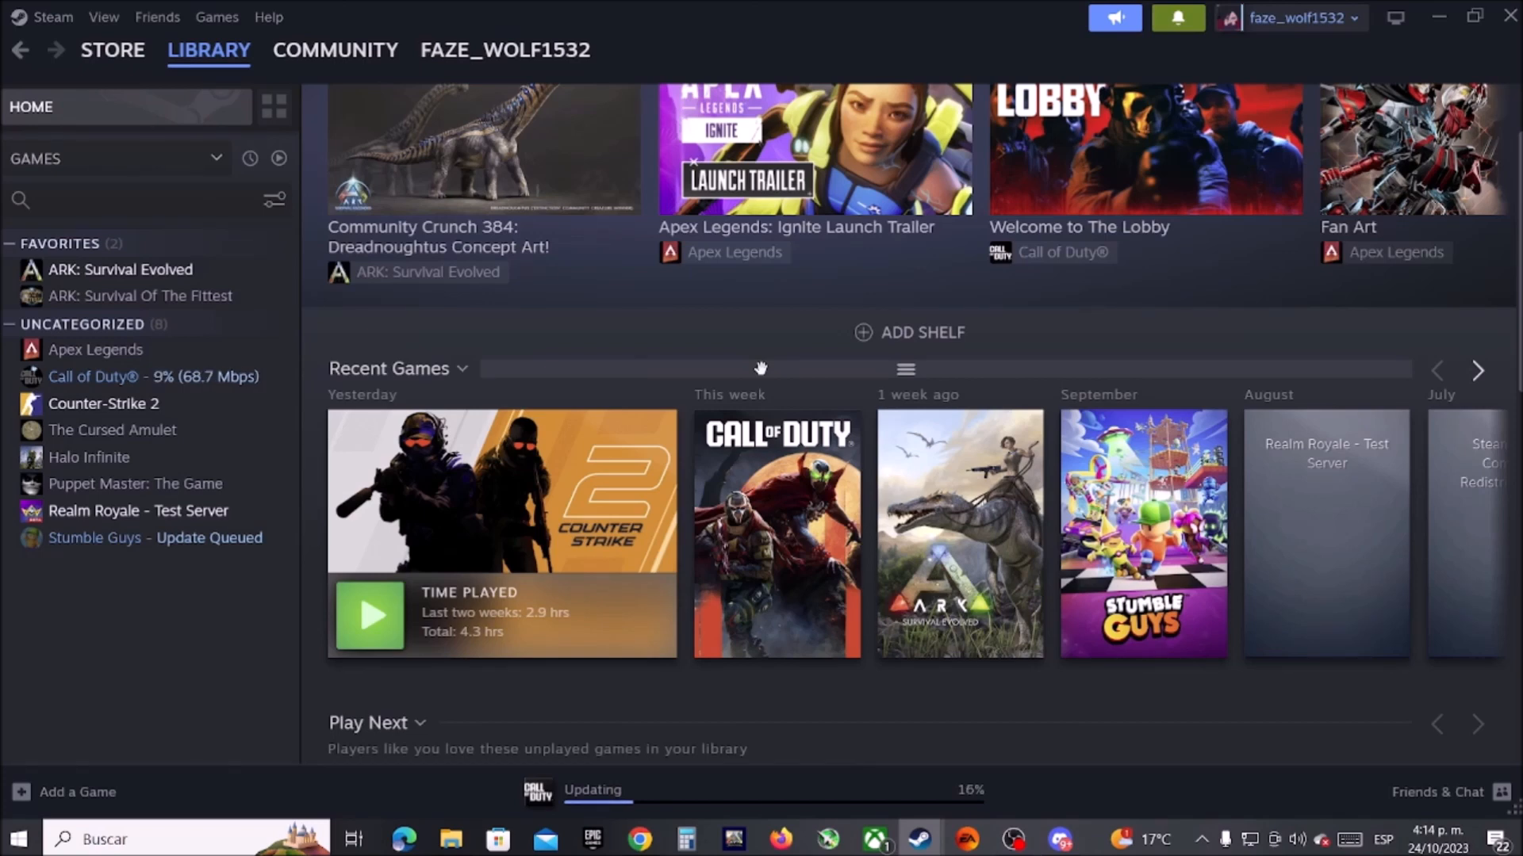
# Navigate back to the game library home in Steam.
pyautogui.click(207, 49)
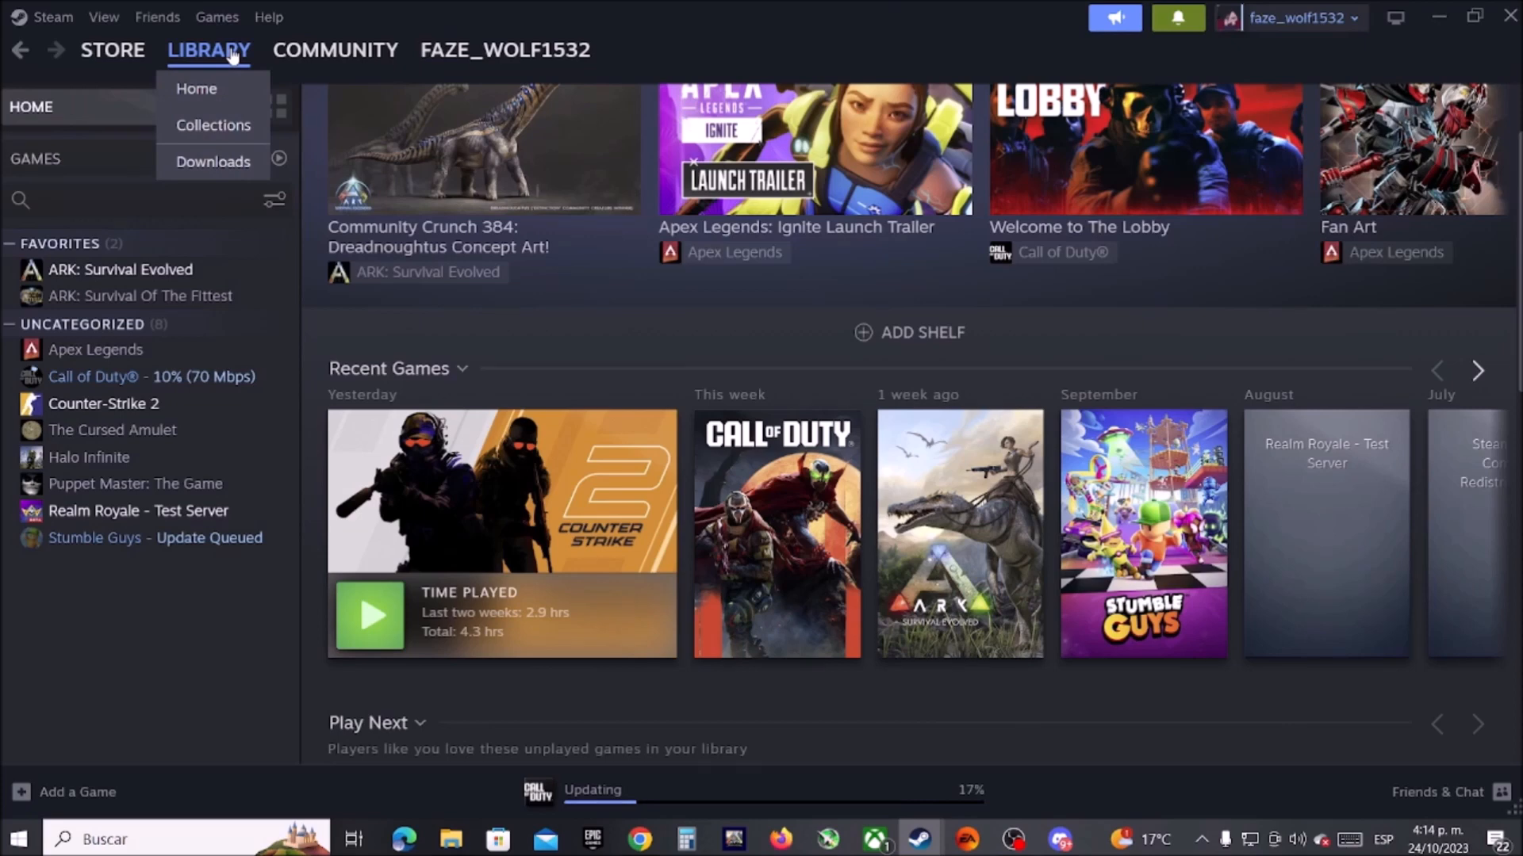
pyautogui.click(111, 50)
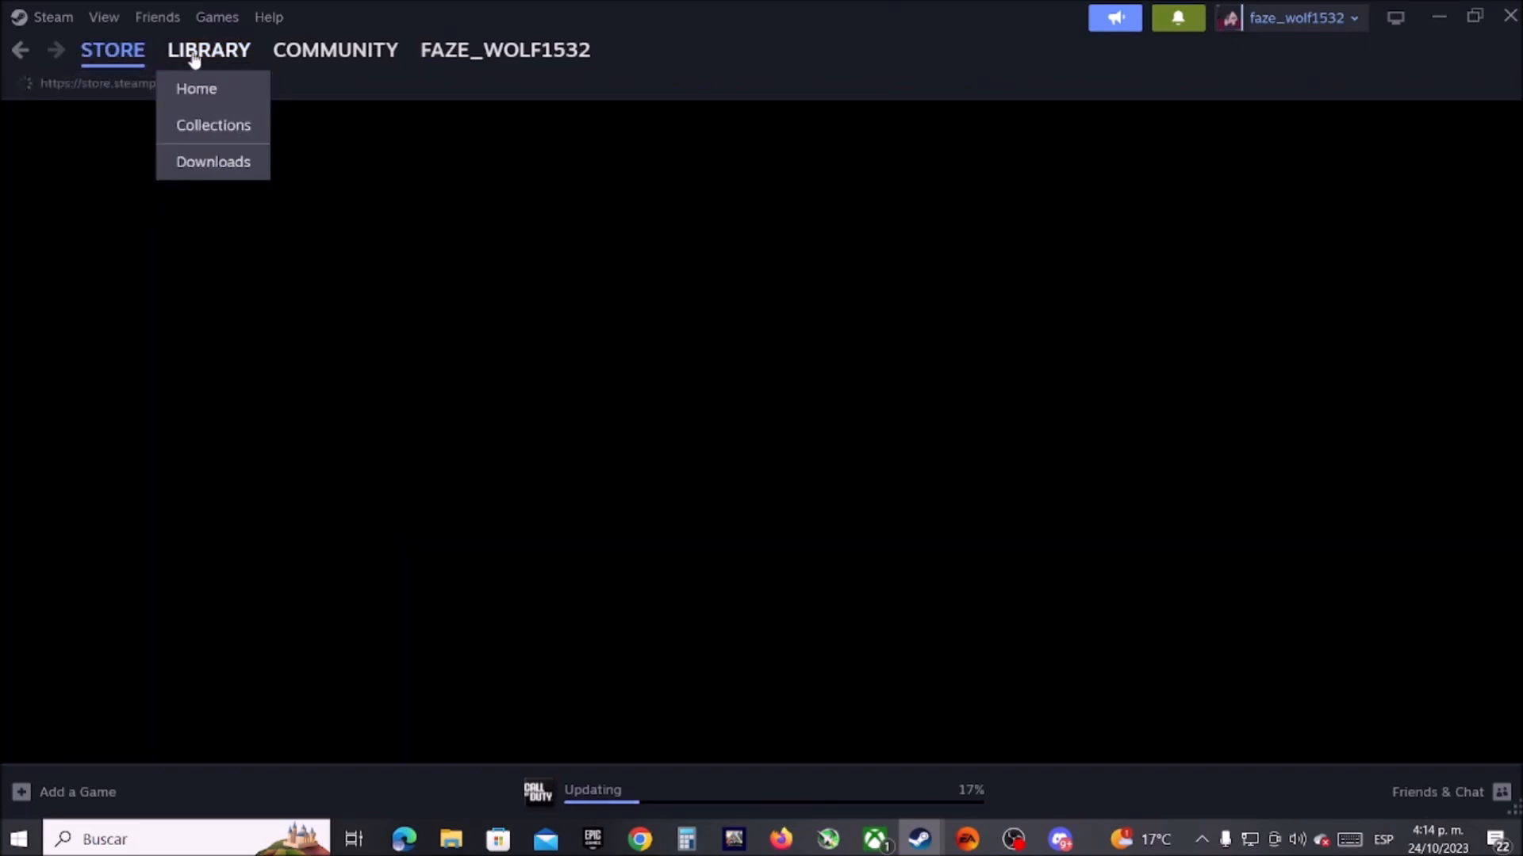
pyautogui.click(196, 89)
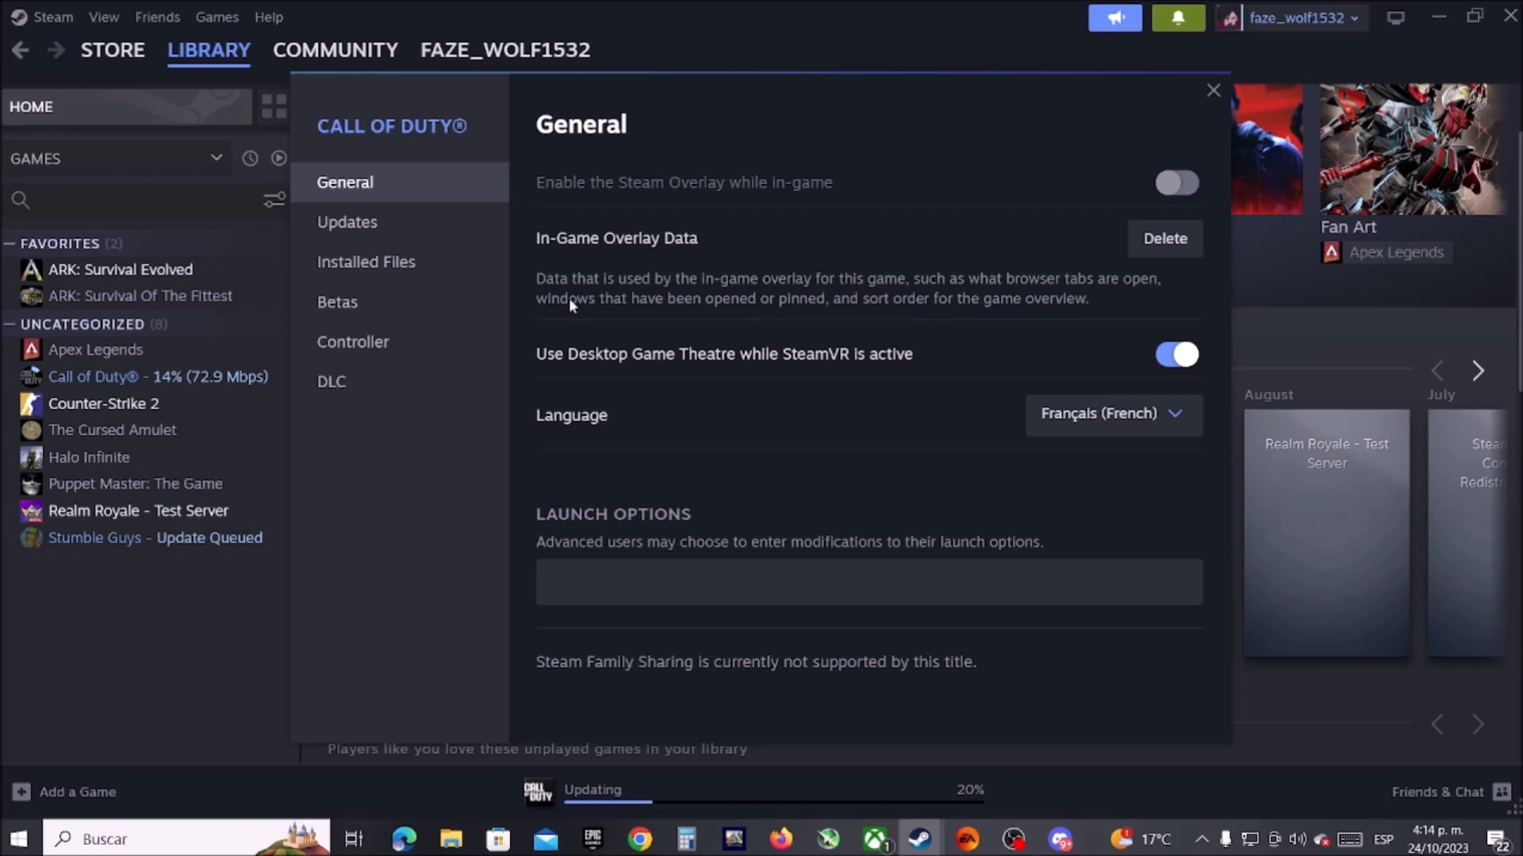
pyautogui.moveTo(1018, 422)
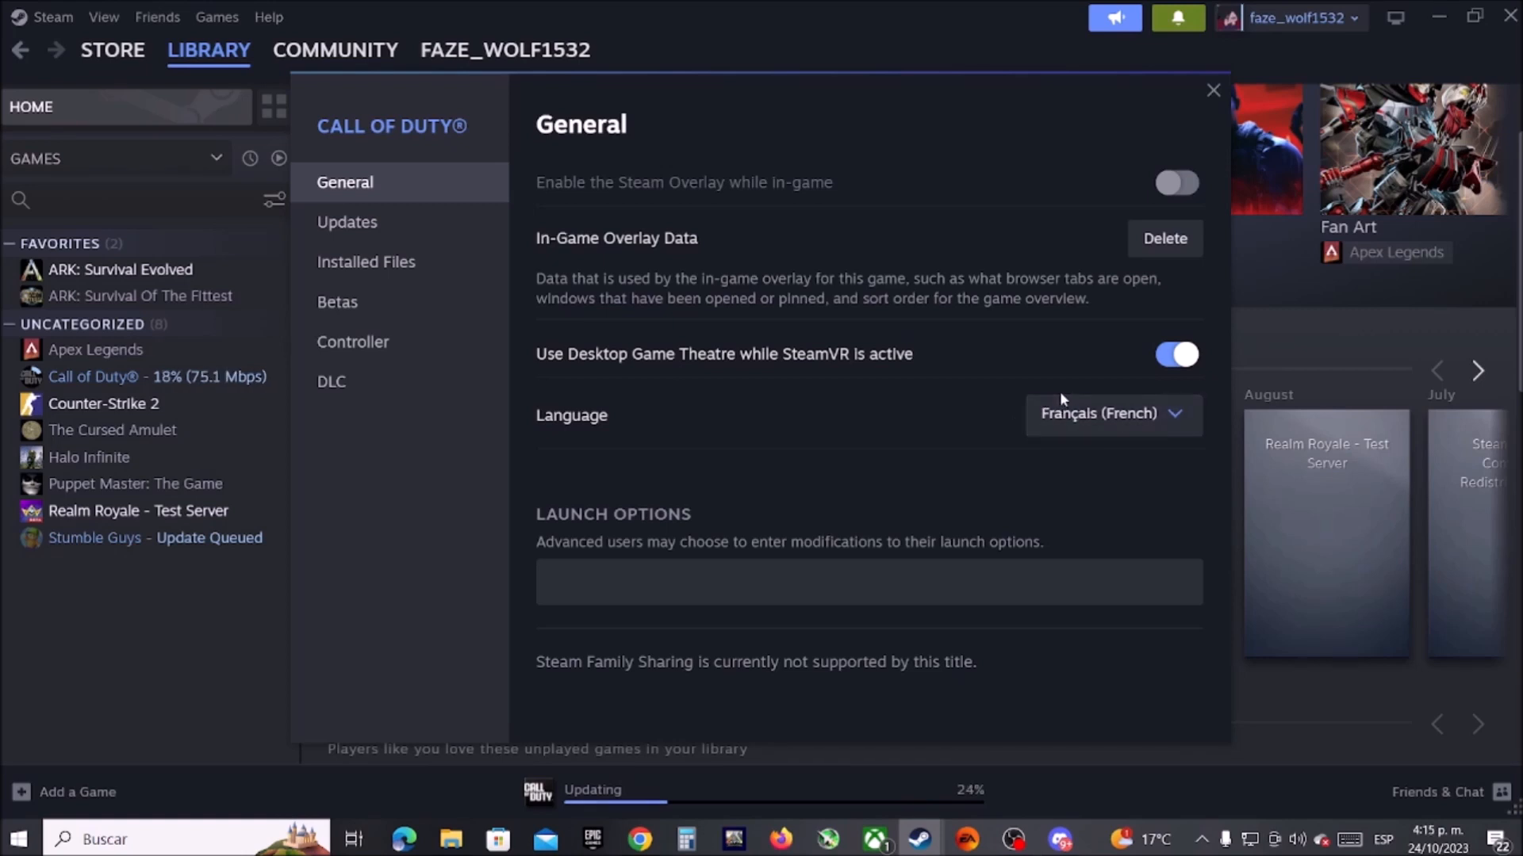
# Change Call of Duty's game language from French to English and close its properties.
pyautogui.click(1111, 412)
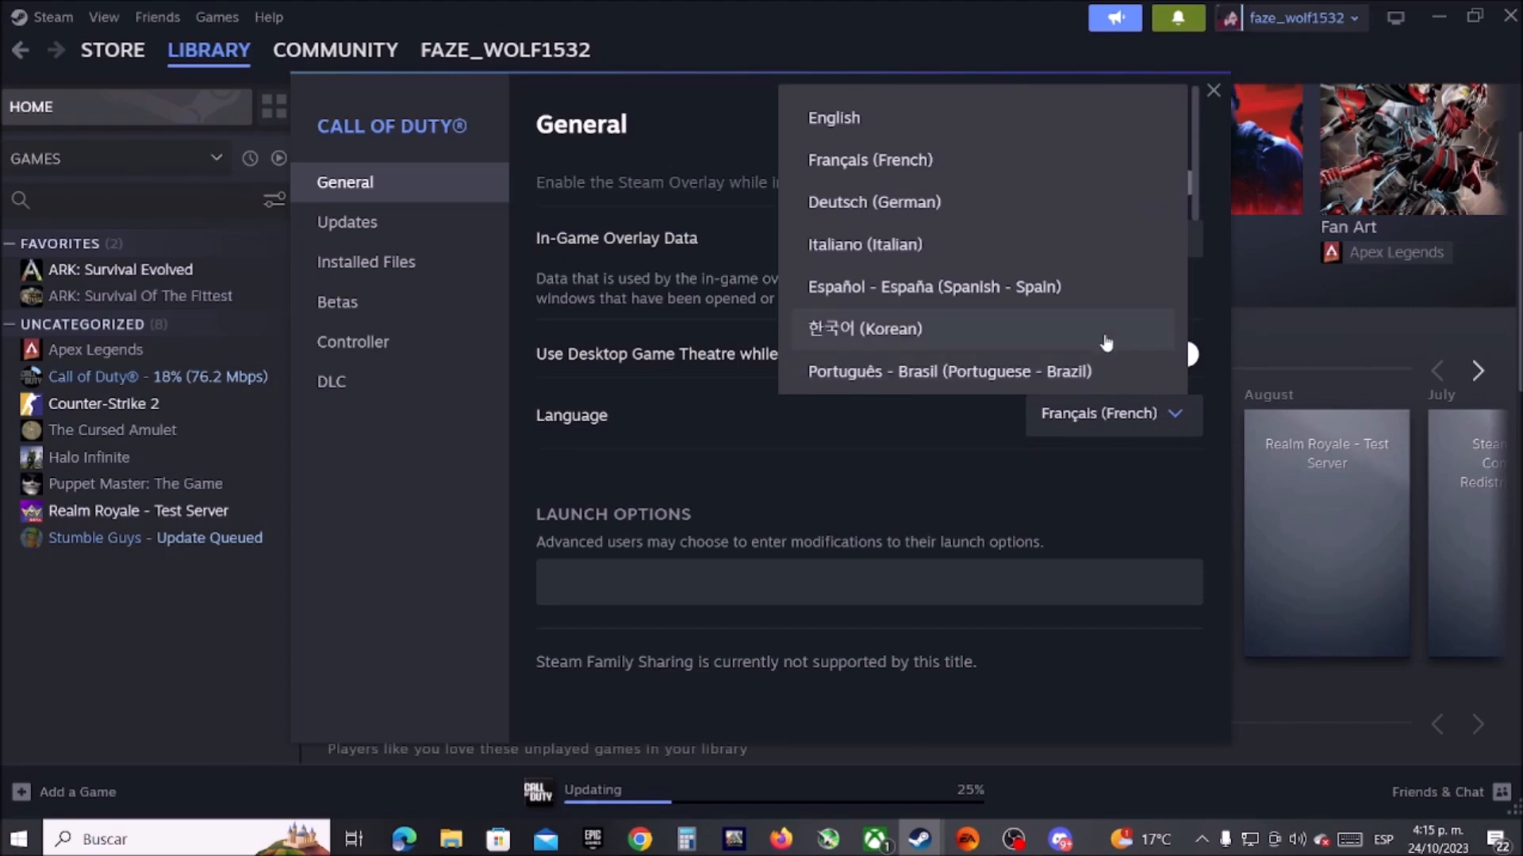
pyautogui.moveTo(950, 117)
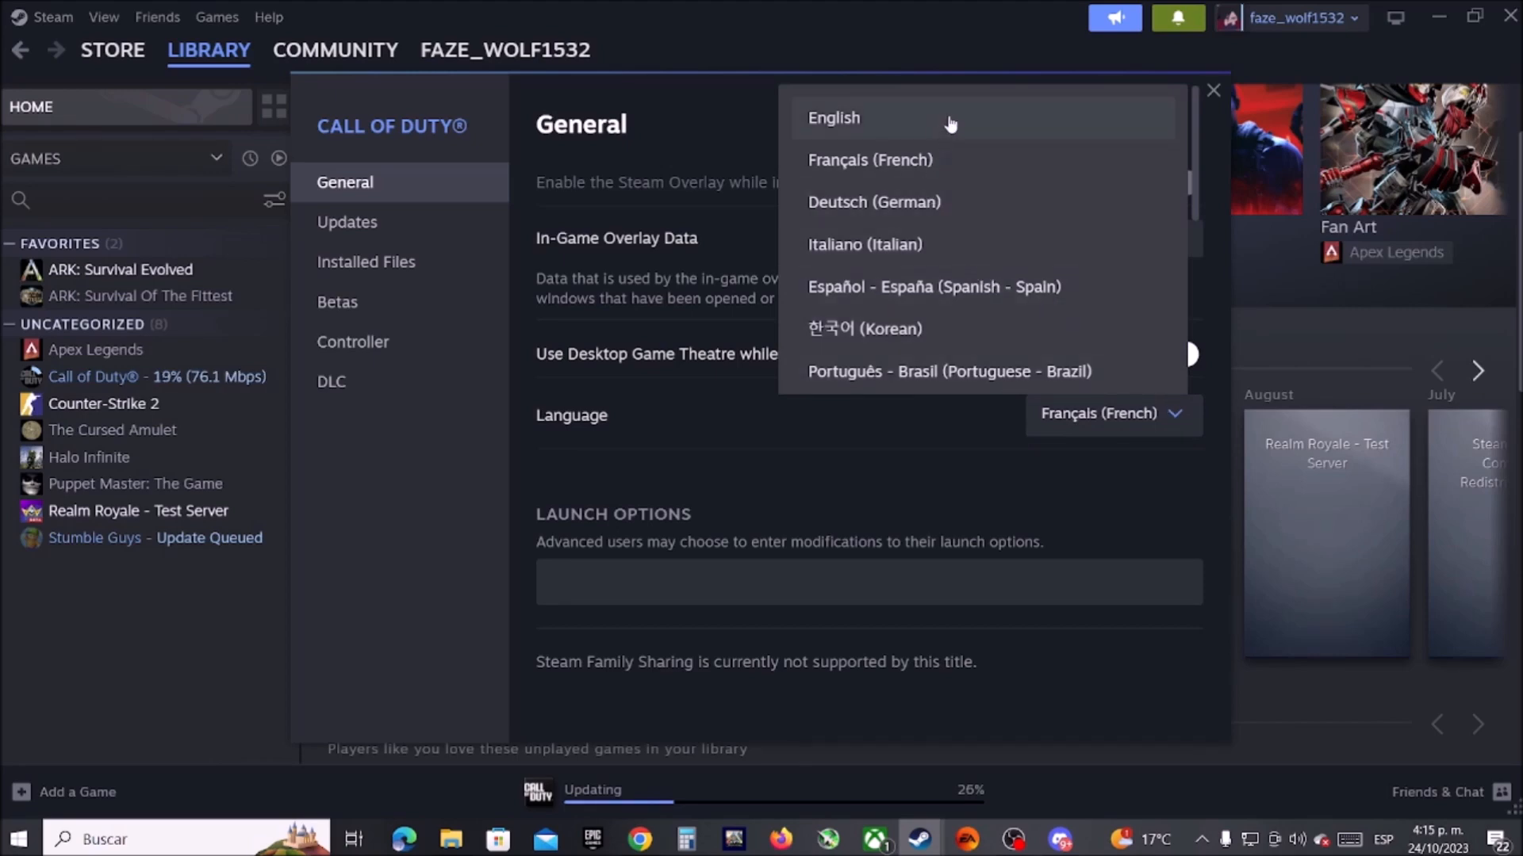
pyautogui.click(833, 117)
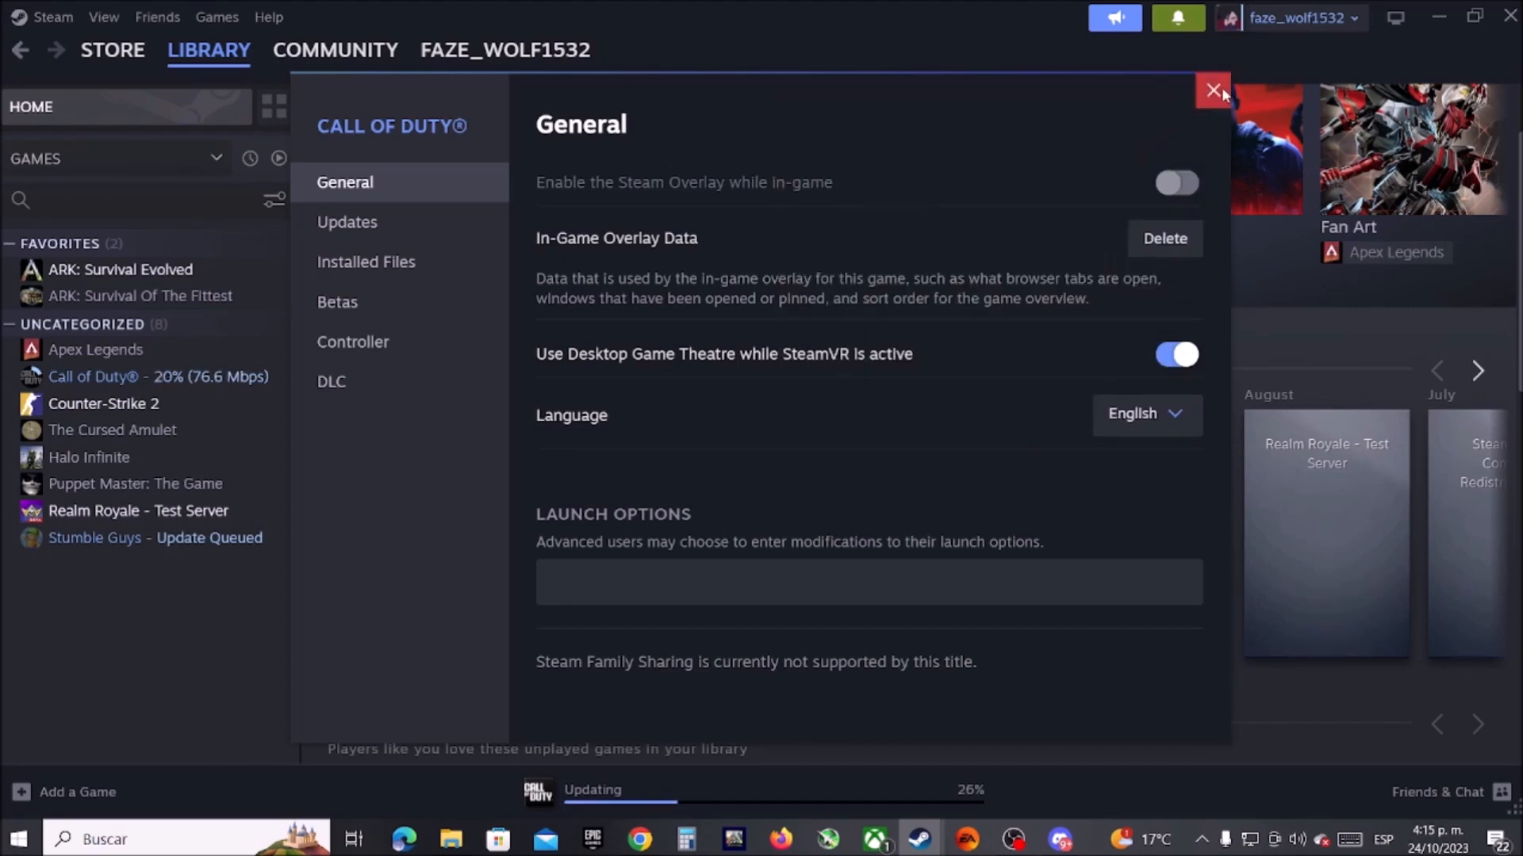
pyautogui.click(1211, 90)
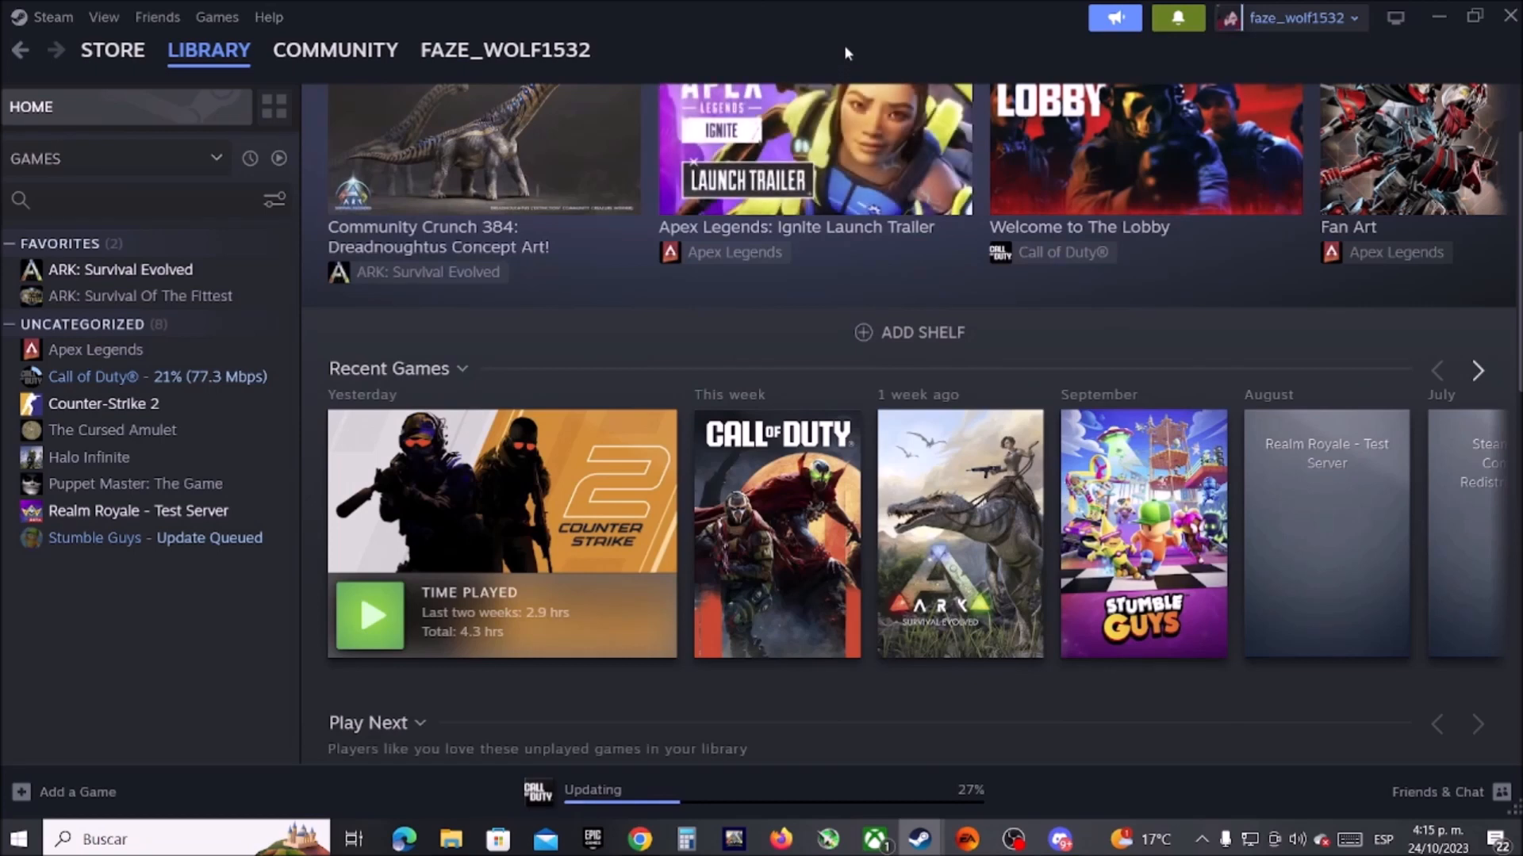